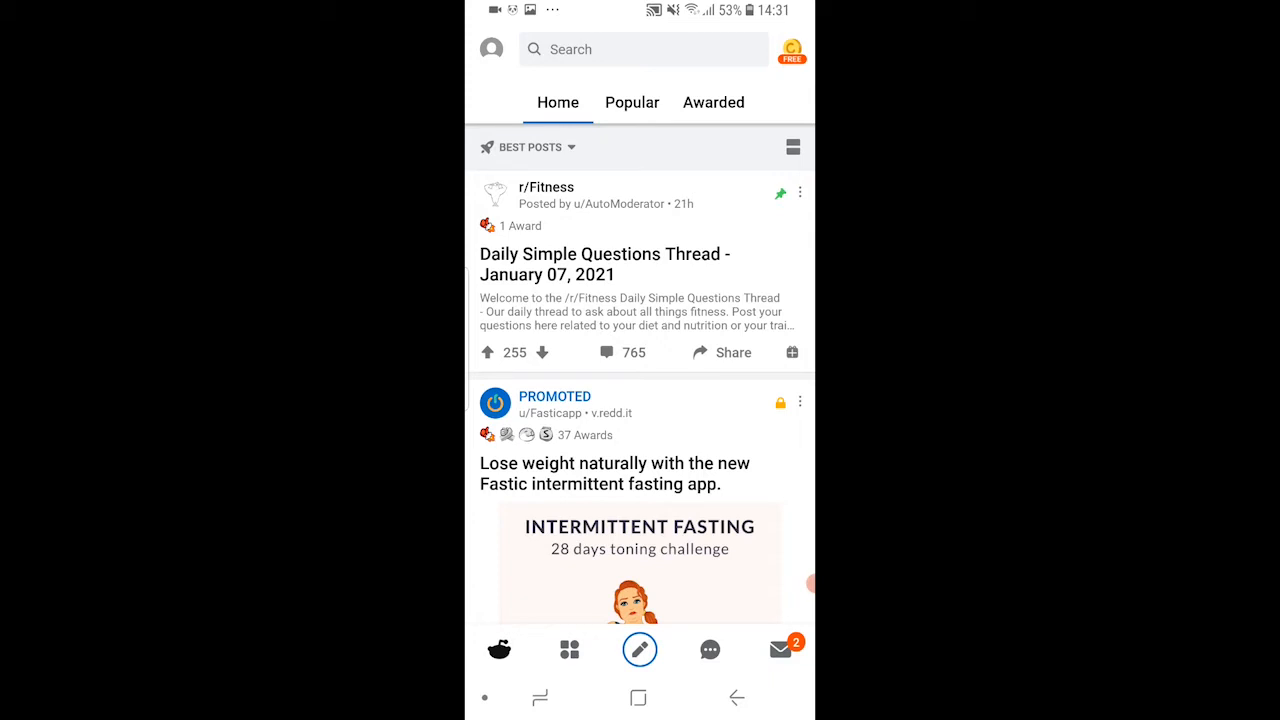
# Navigate from the profile avatar through Settings into the user's Account settings.
pyautogui.click(492, 48)
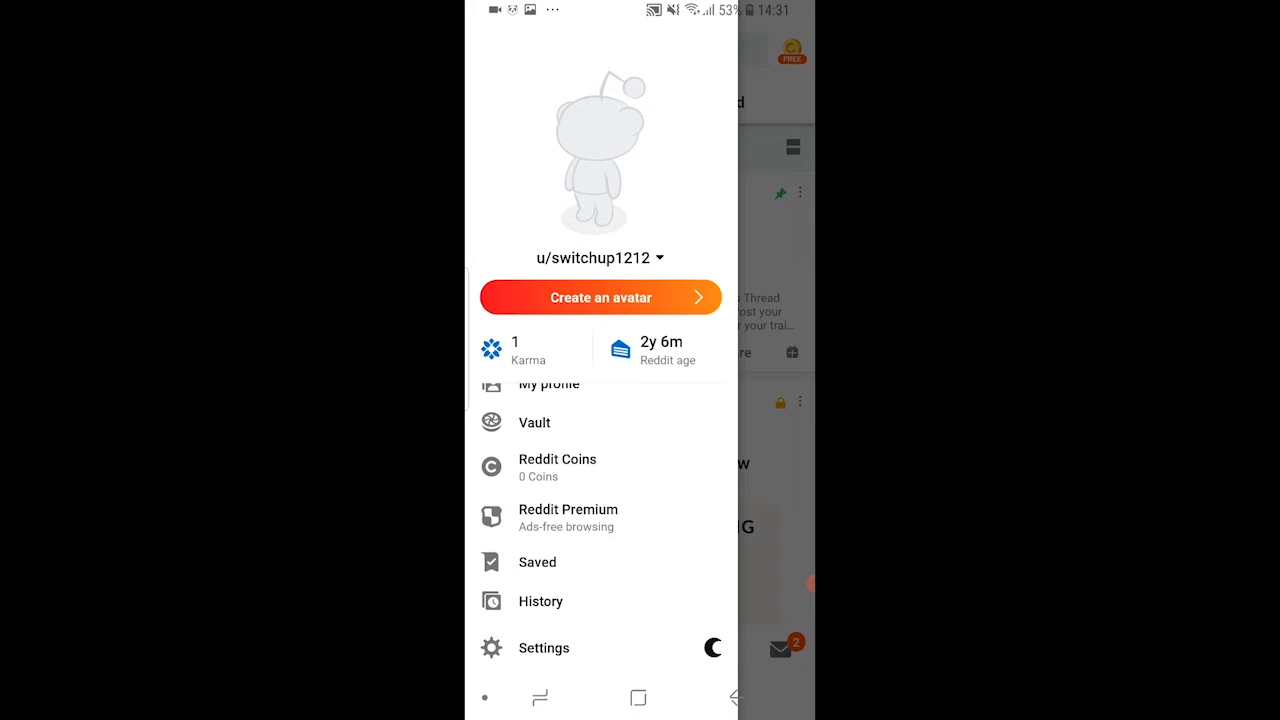
pyautogui.click(544, 648)
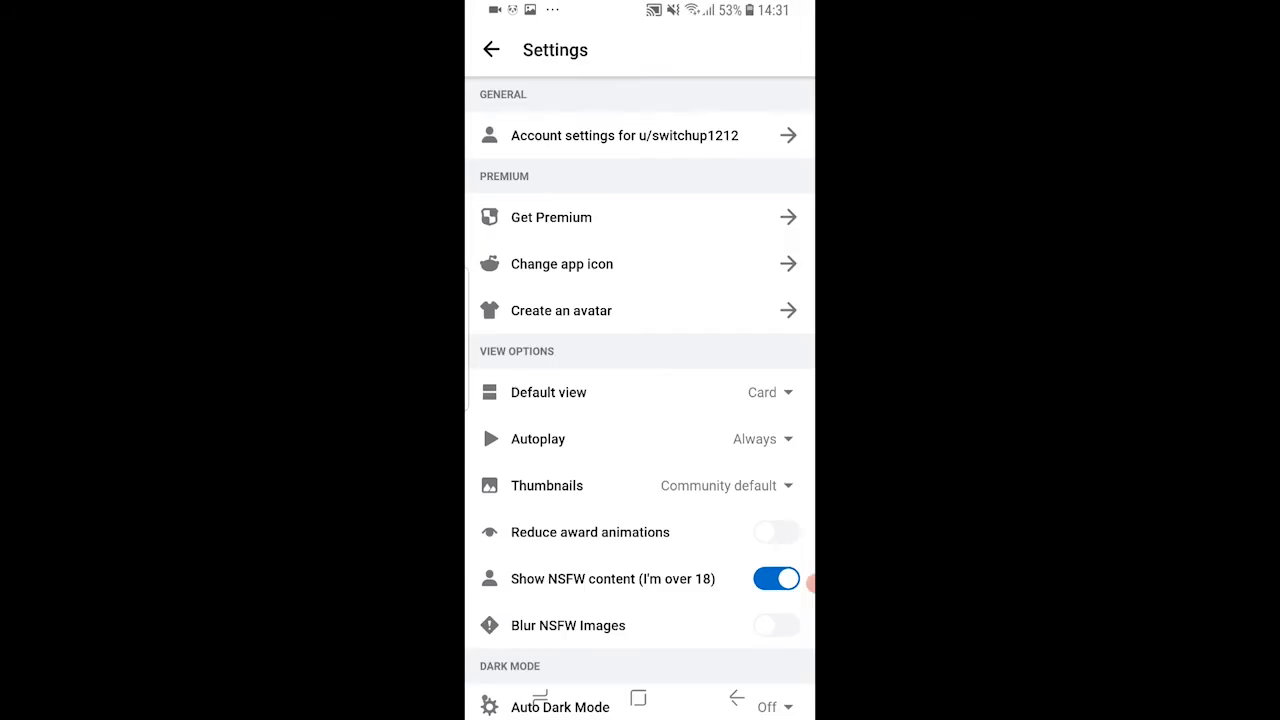
pyautogui.click(624, 136)
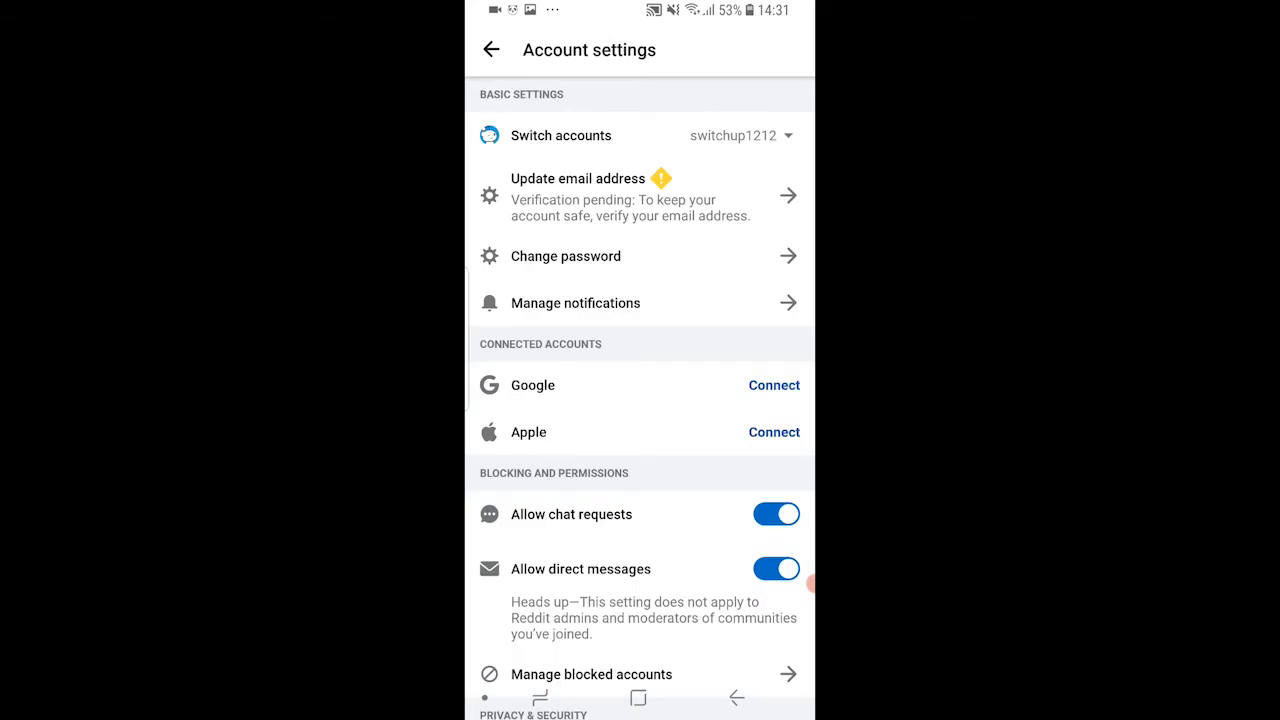
pyautogui.scroll(-3)
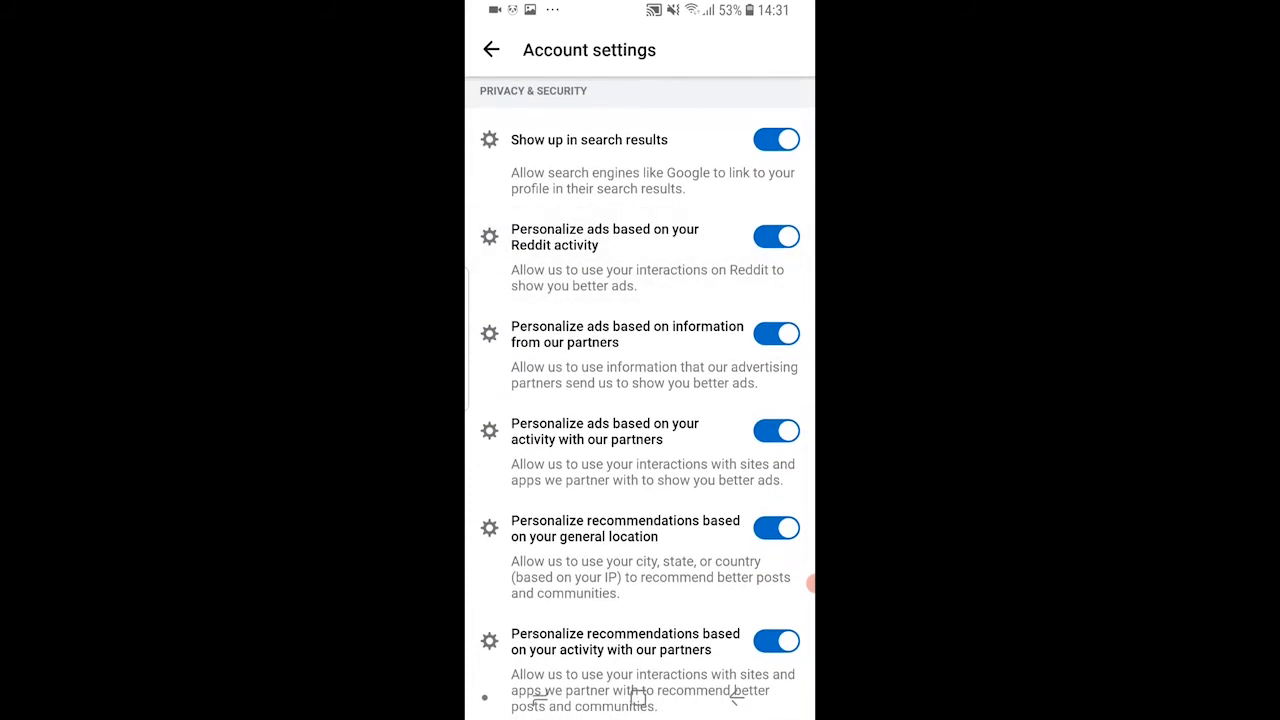
# Switch off 'Show up in search results' under Privacy & Security.
pyautogui.click(776, 140)
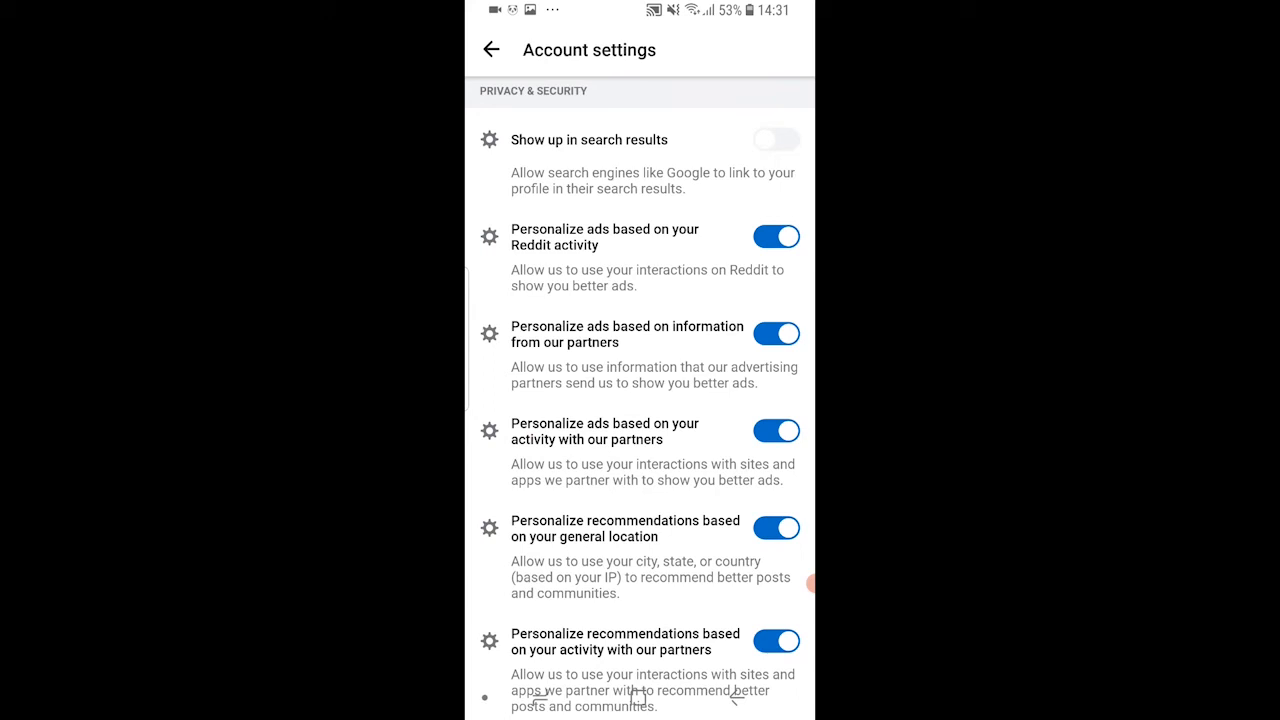